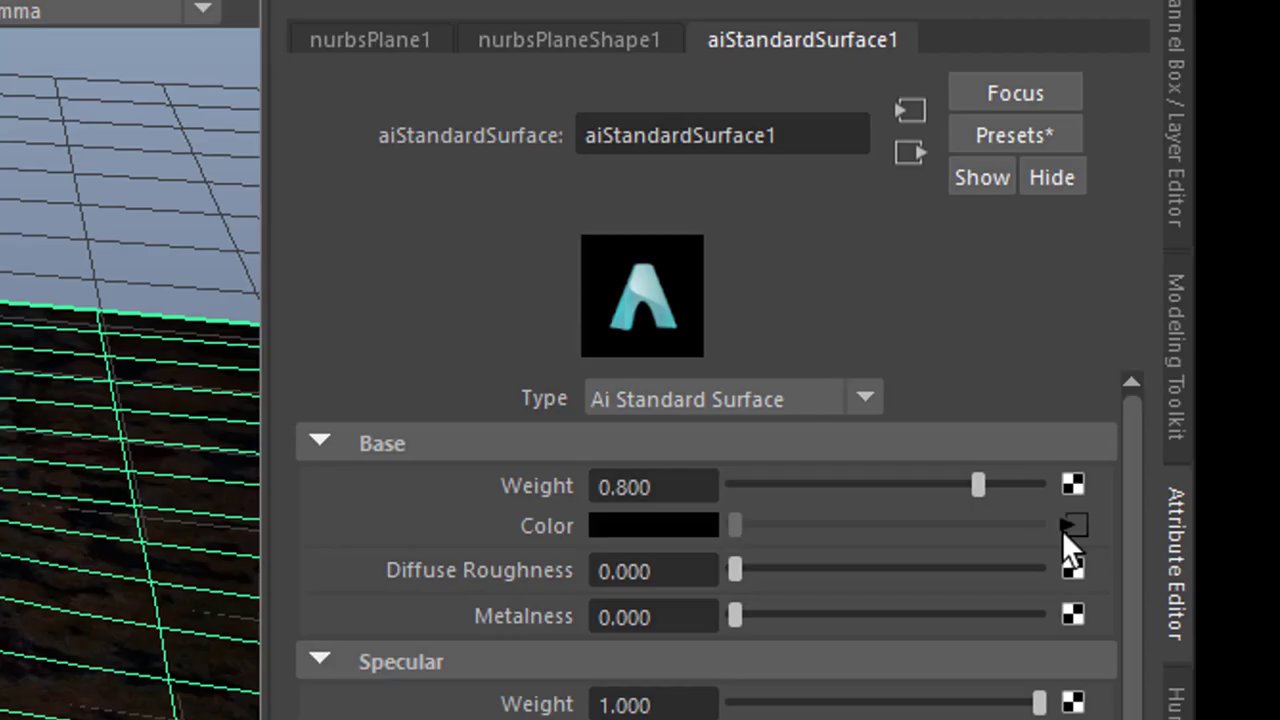
- Orbit the viewport around the rocky-textured NURBS terrain to inspect the displaced hills
scroll(down, 3)
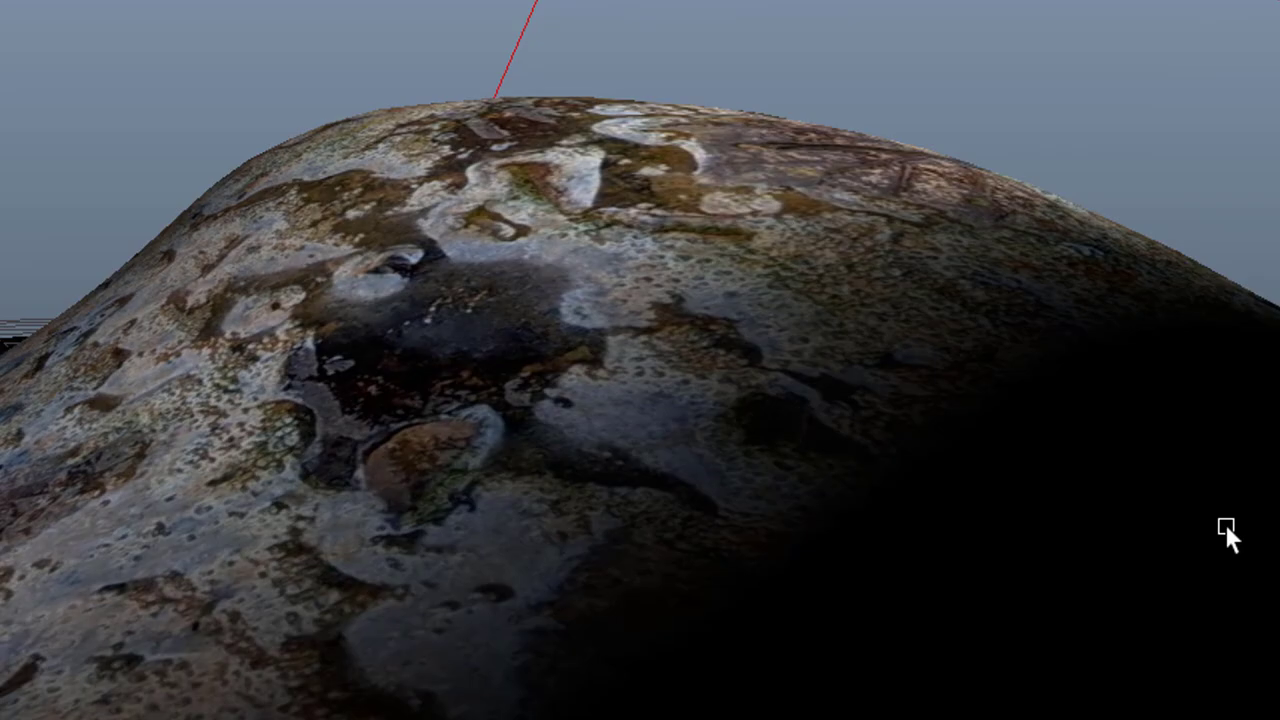
drag(1224, 536, 896, 540)
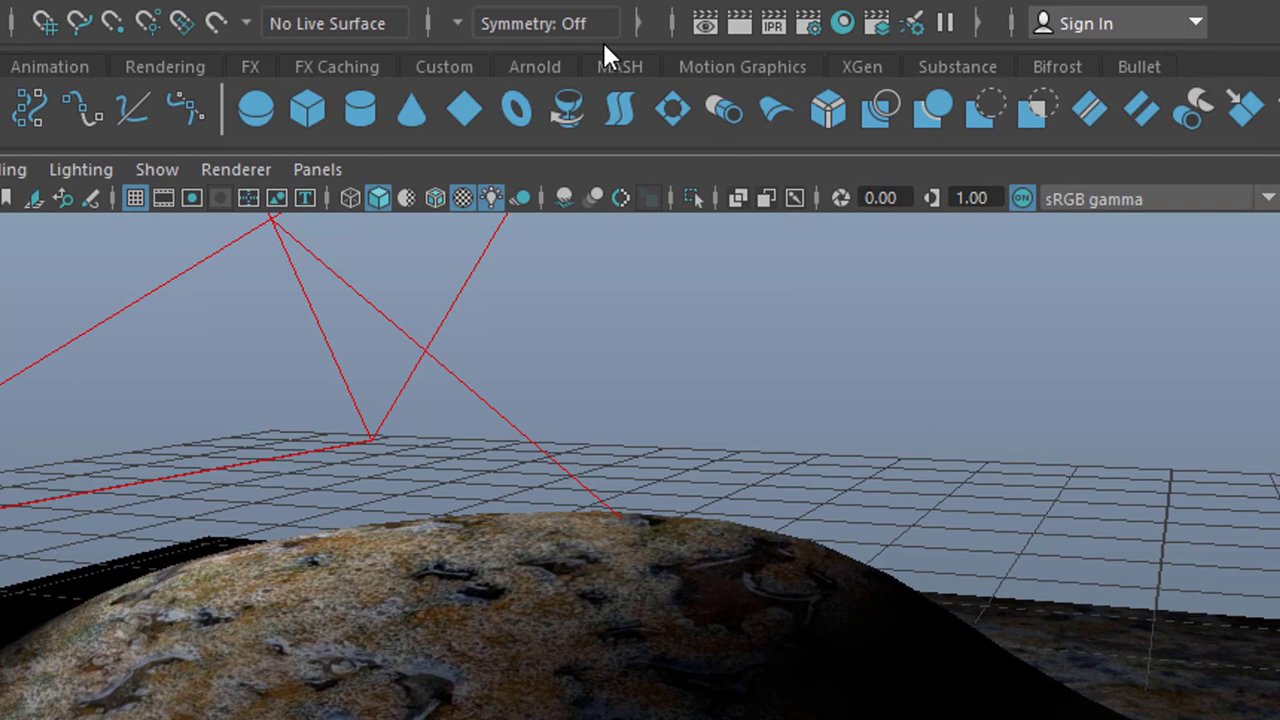
- Bring up the Substance launcher on its Substance Alchemist tab
click(604, 40)
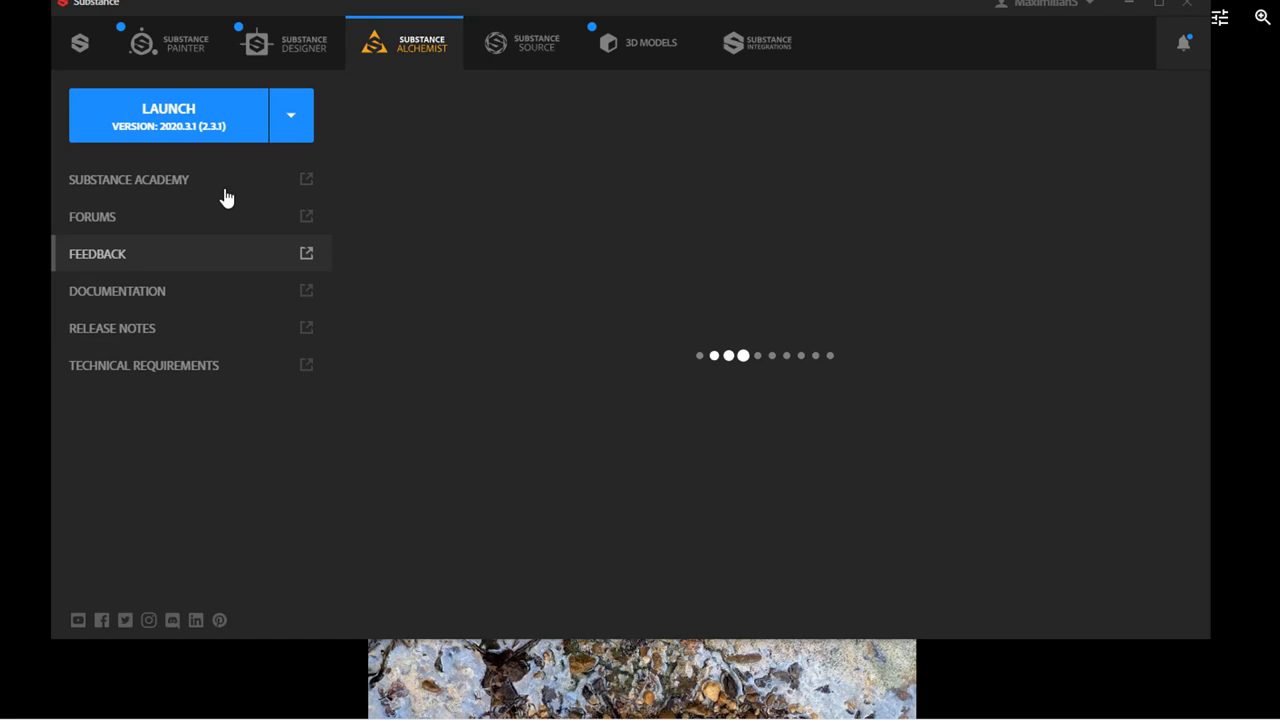
- Launch Substance Alchemist into Create mode with an empty material plane
click(168, 114)
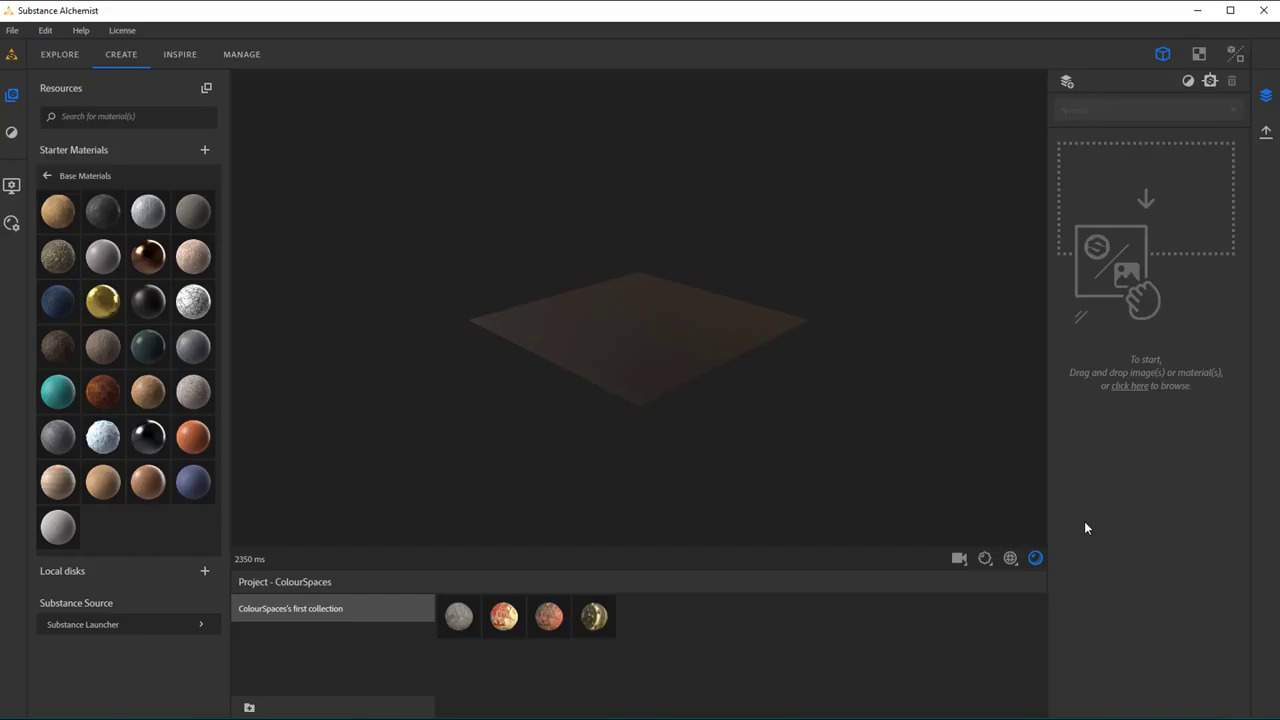
mouse_move(724, 244)
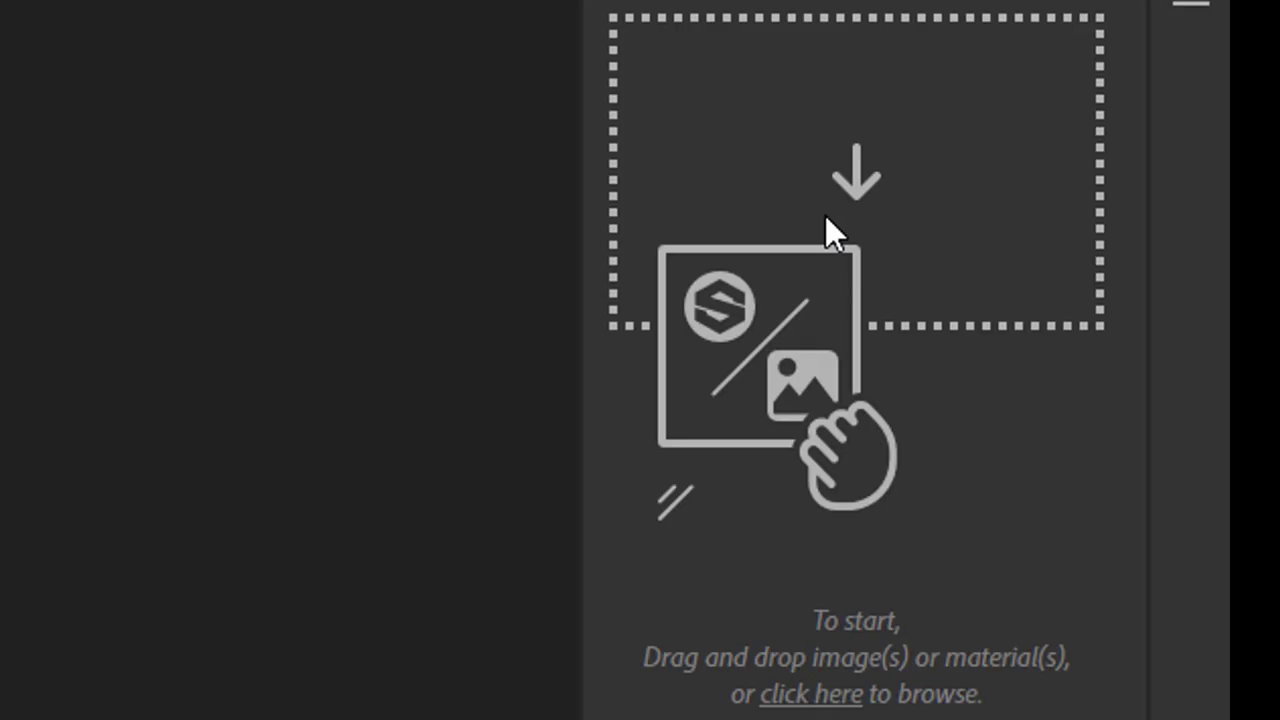
- Create a material from the terrain photo using the AI-powered Image to Material template
click(810, 692)
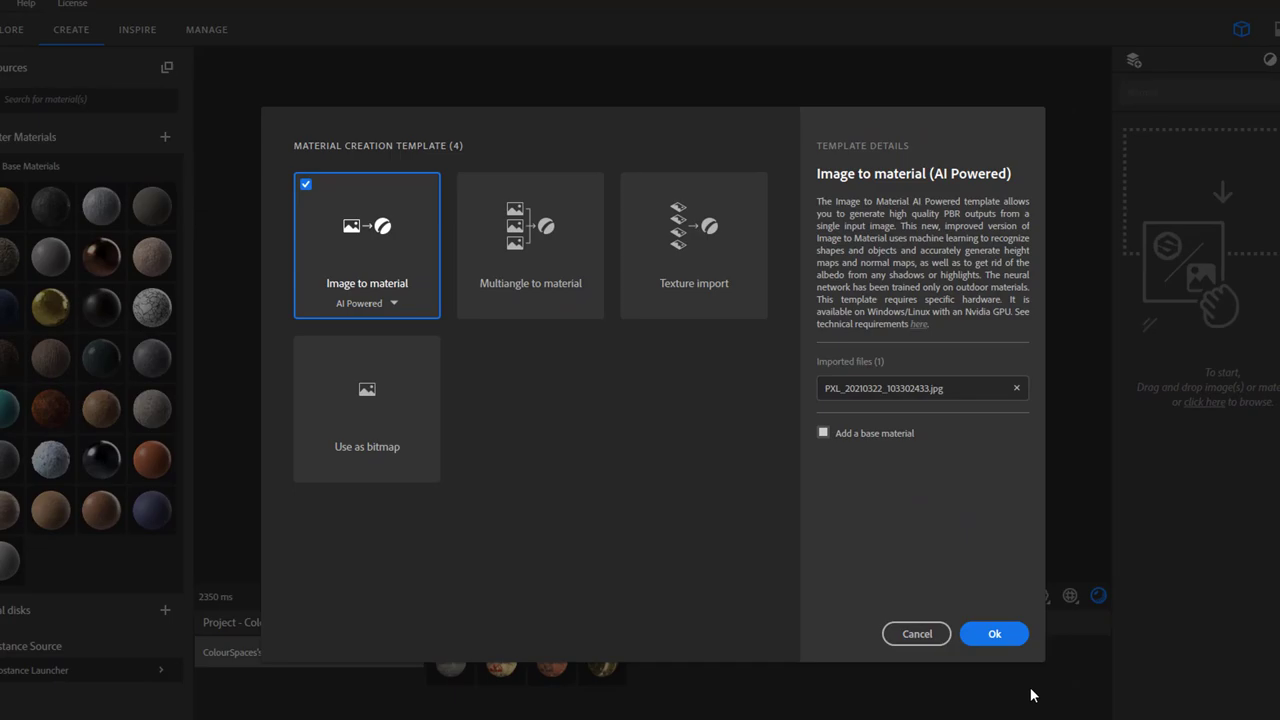
click(994, 632)
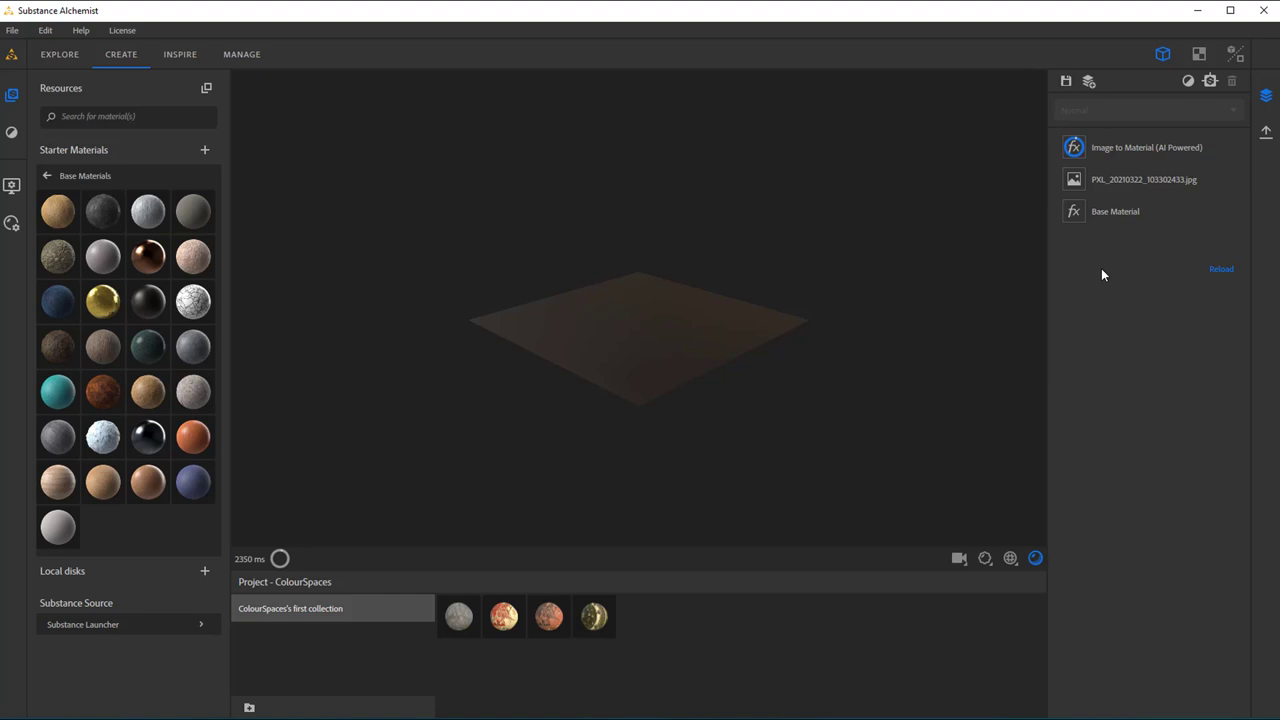
mouse_move(1146, 338)
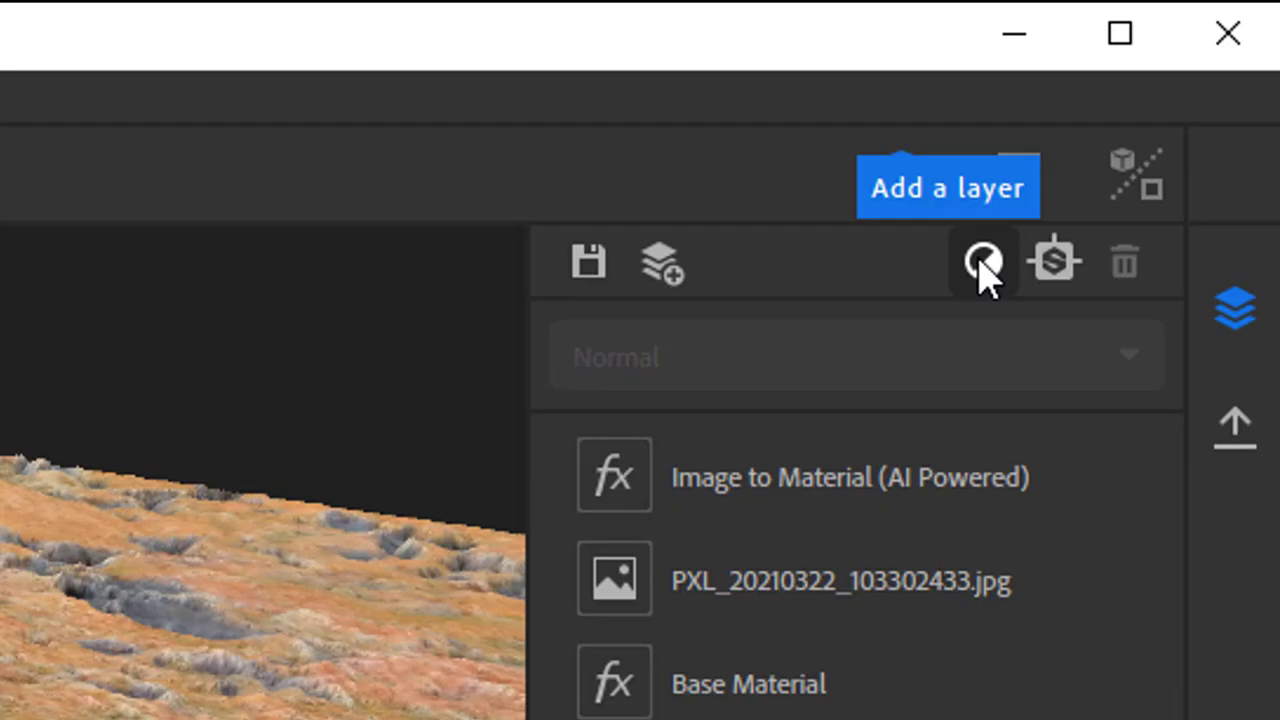
- Add Corrosion and Water layers over the photo material and tune the Water Level slider
click(984, 262)
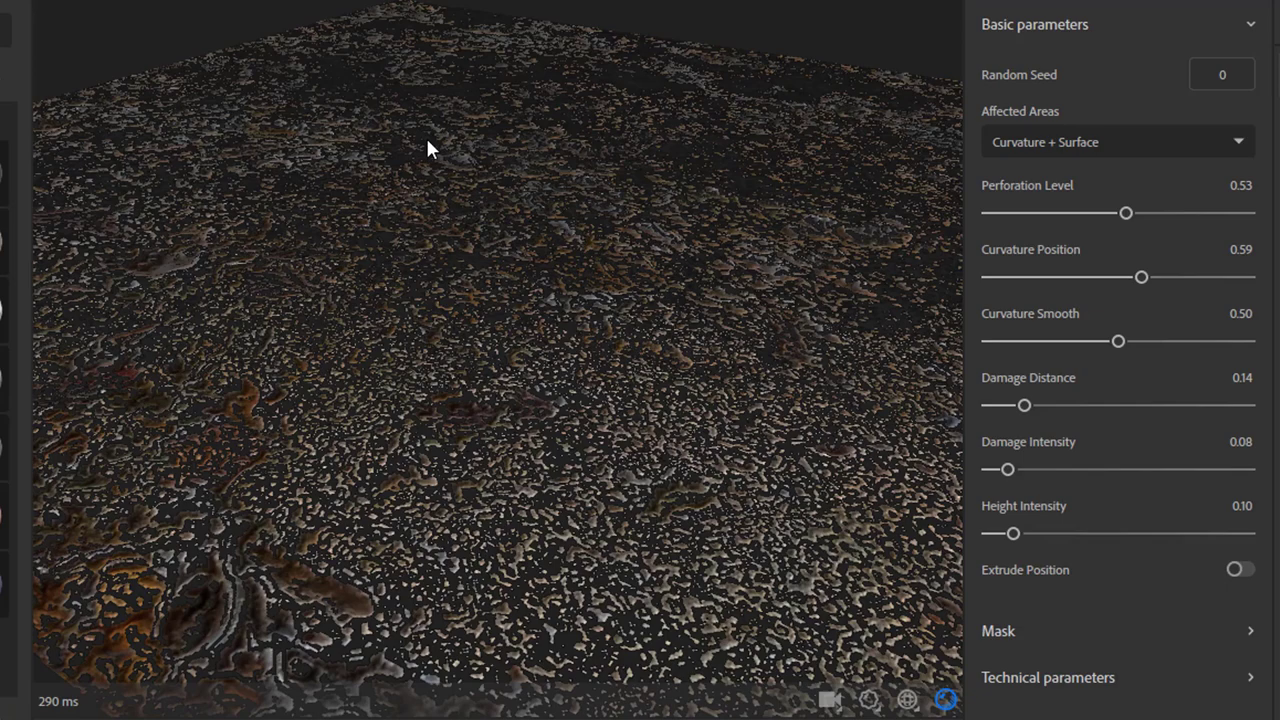
drag(1140, 276, 1036, 276)
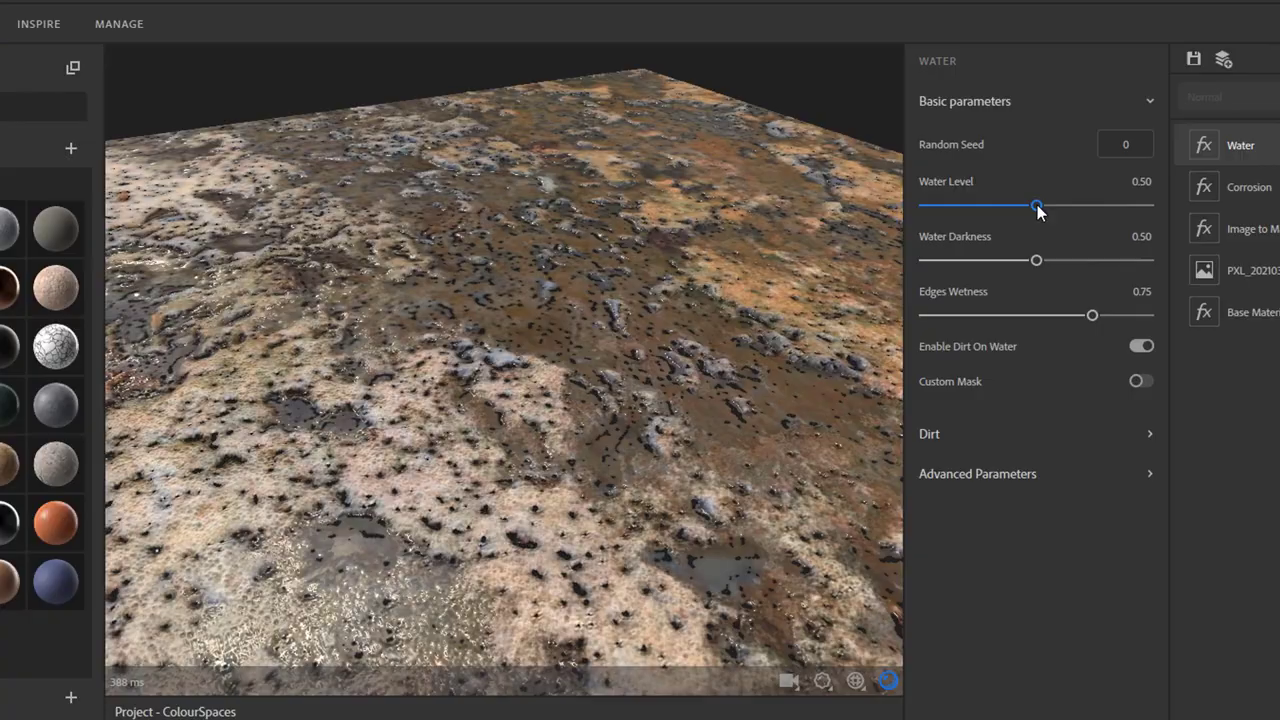
drag(1036, 204, 1150, 214)
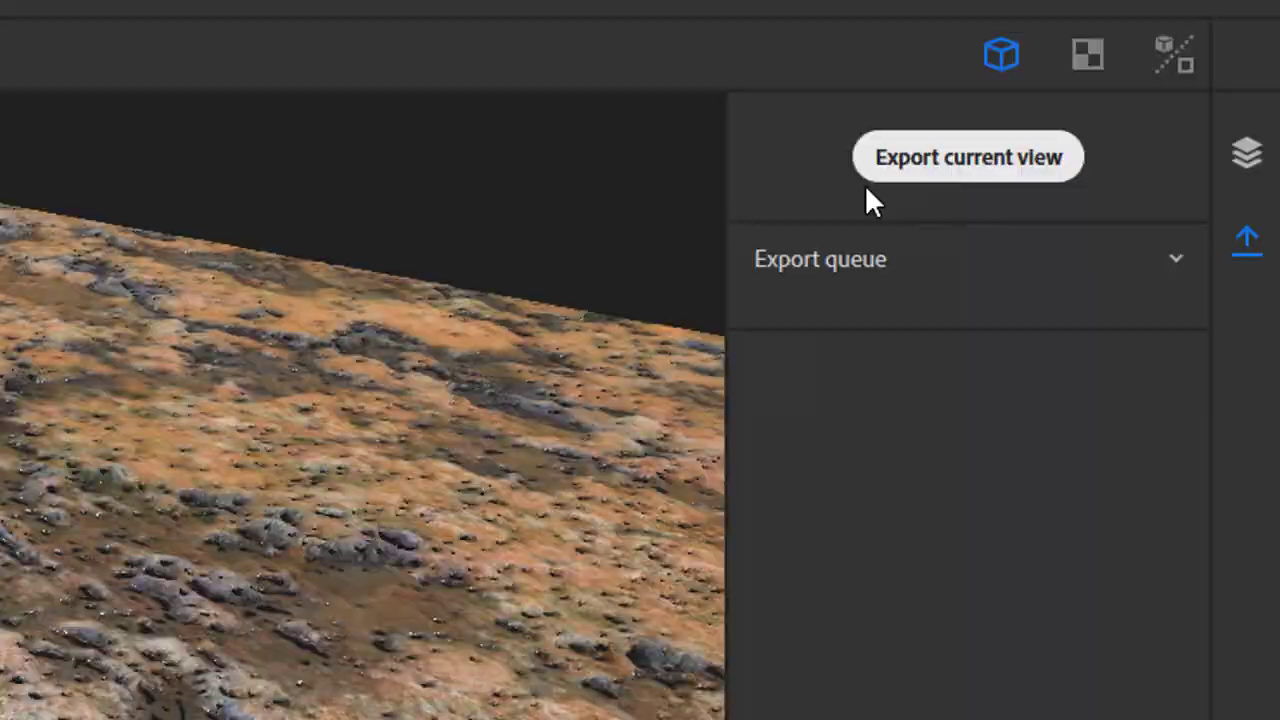
- Fill the Export current view dialog with name 'watery', sourceimages destination and .sbsar format
click(968, 156)
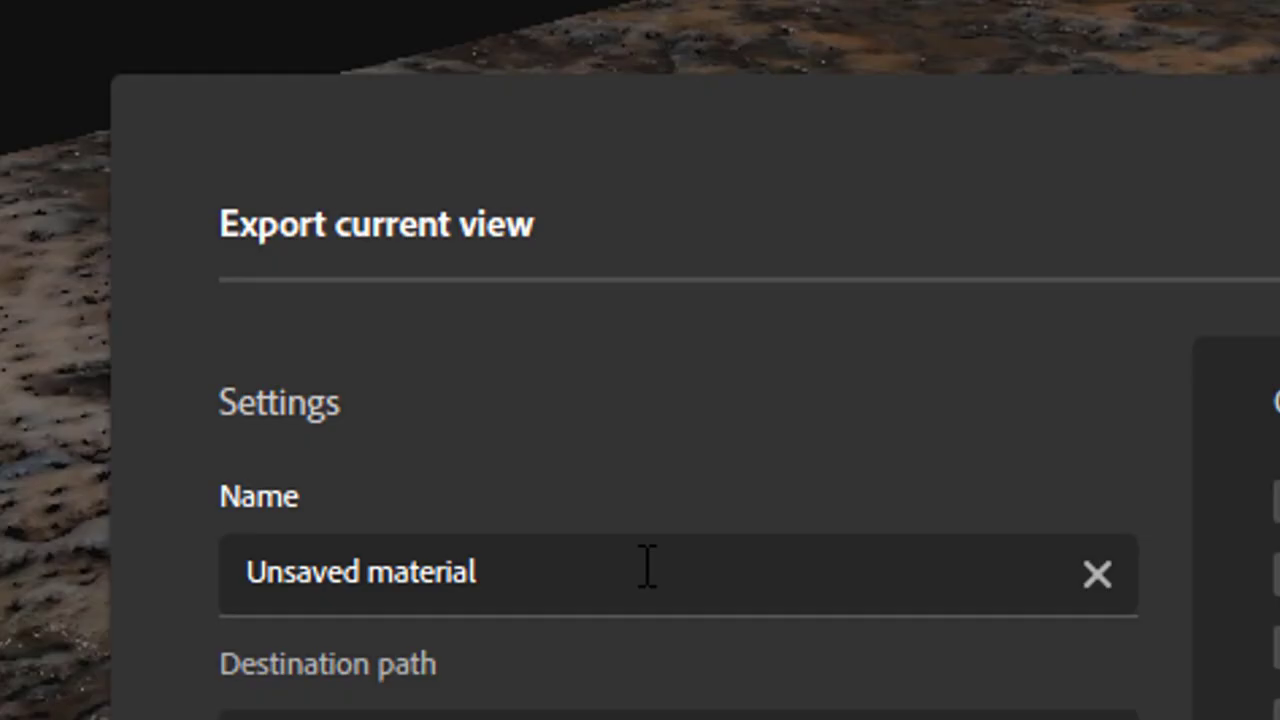
text(wat)
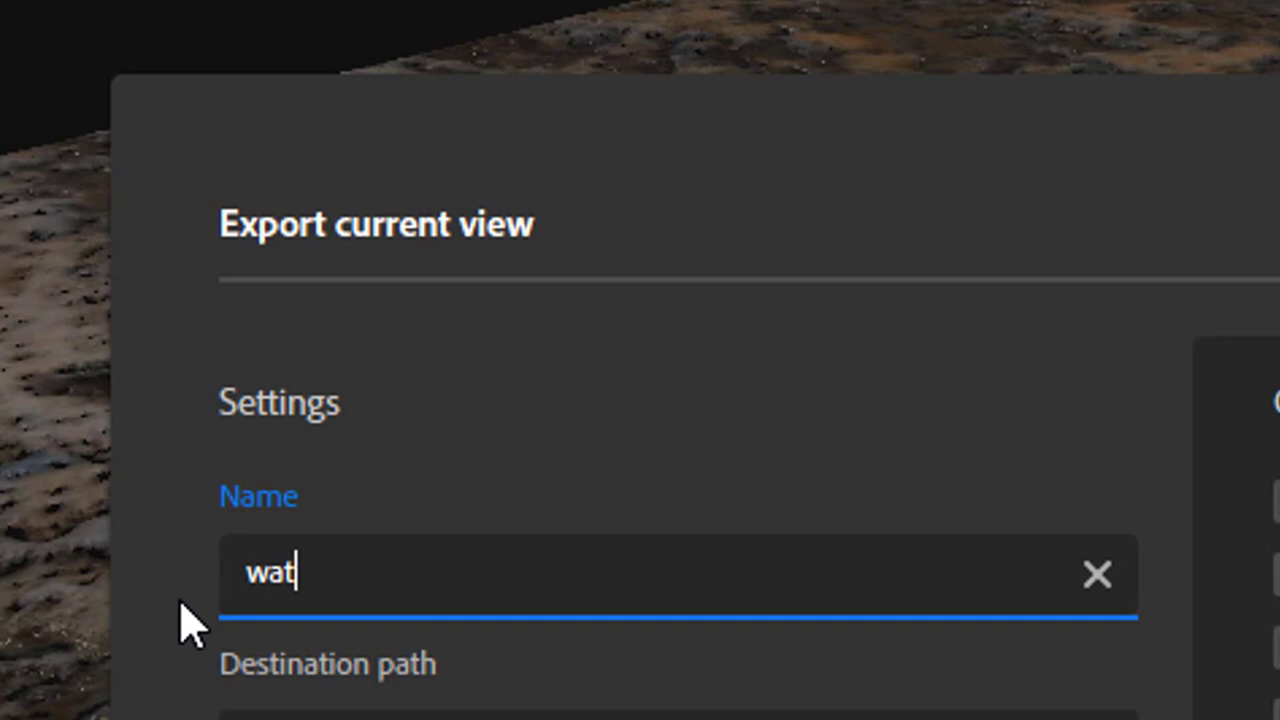
text(ery)
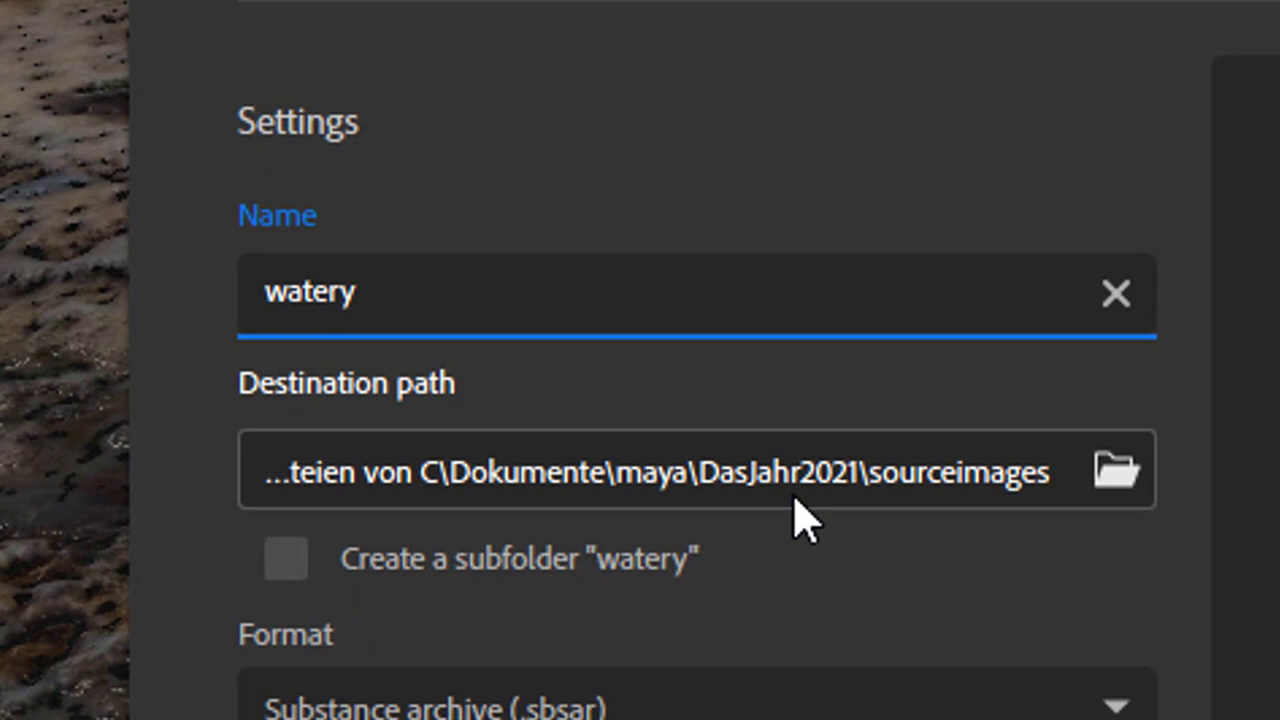
mouse_move(844, 504)
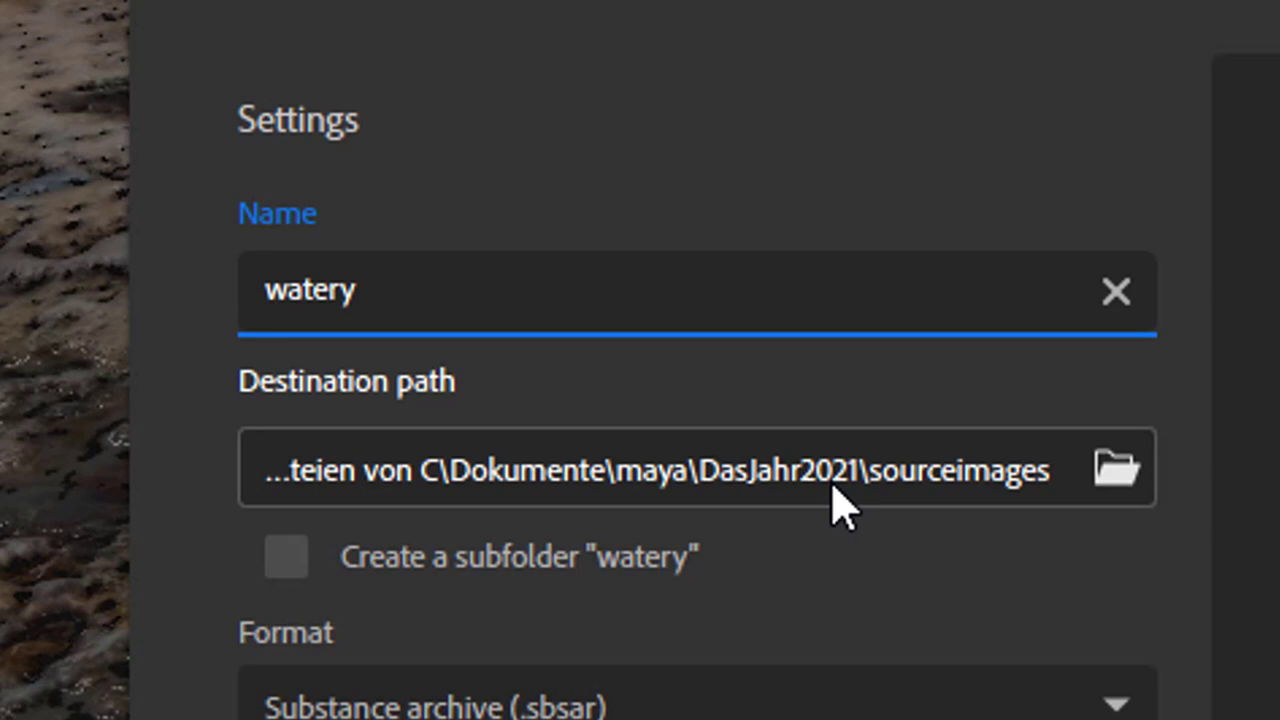
scroll(down, 3)
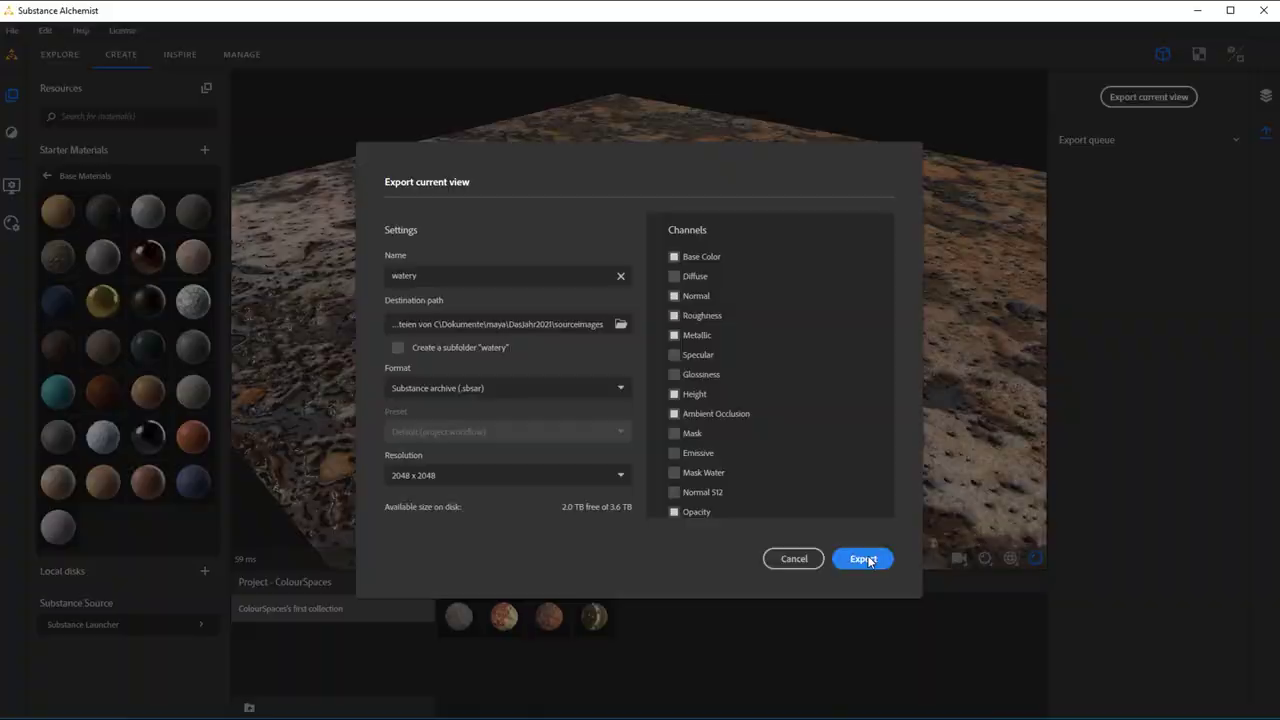
click(862, 558)
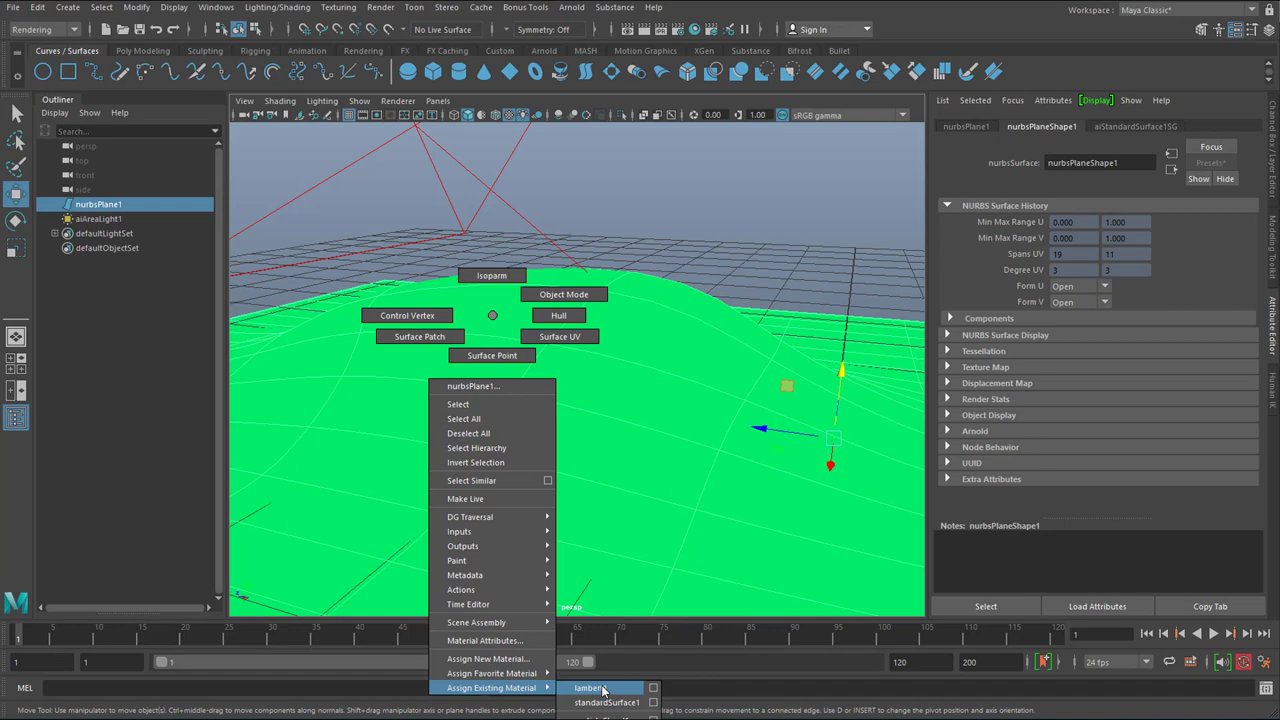
- Assign an existing scene material to the NURBS terrain surface via Assign Existing Material
click(588, 688)
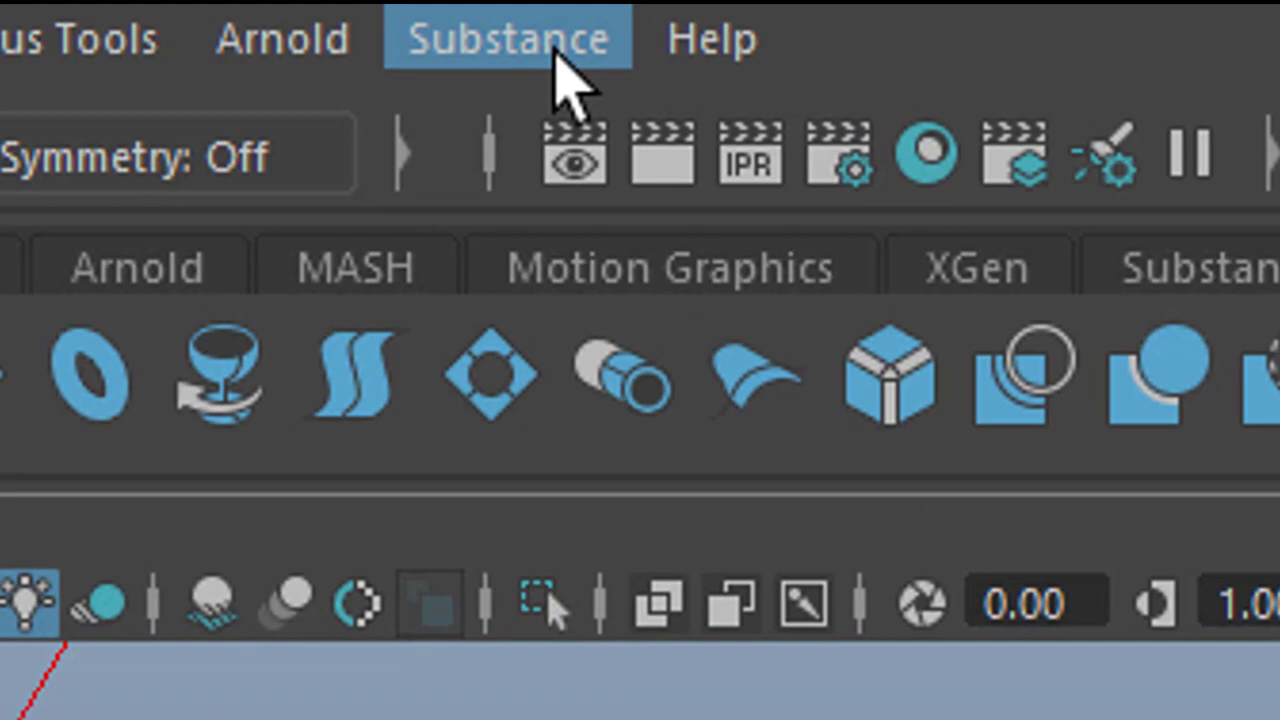
- Create a Substance texture from the Substance menu and load watery.sbsar from sourceimages
click(508, 38)
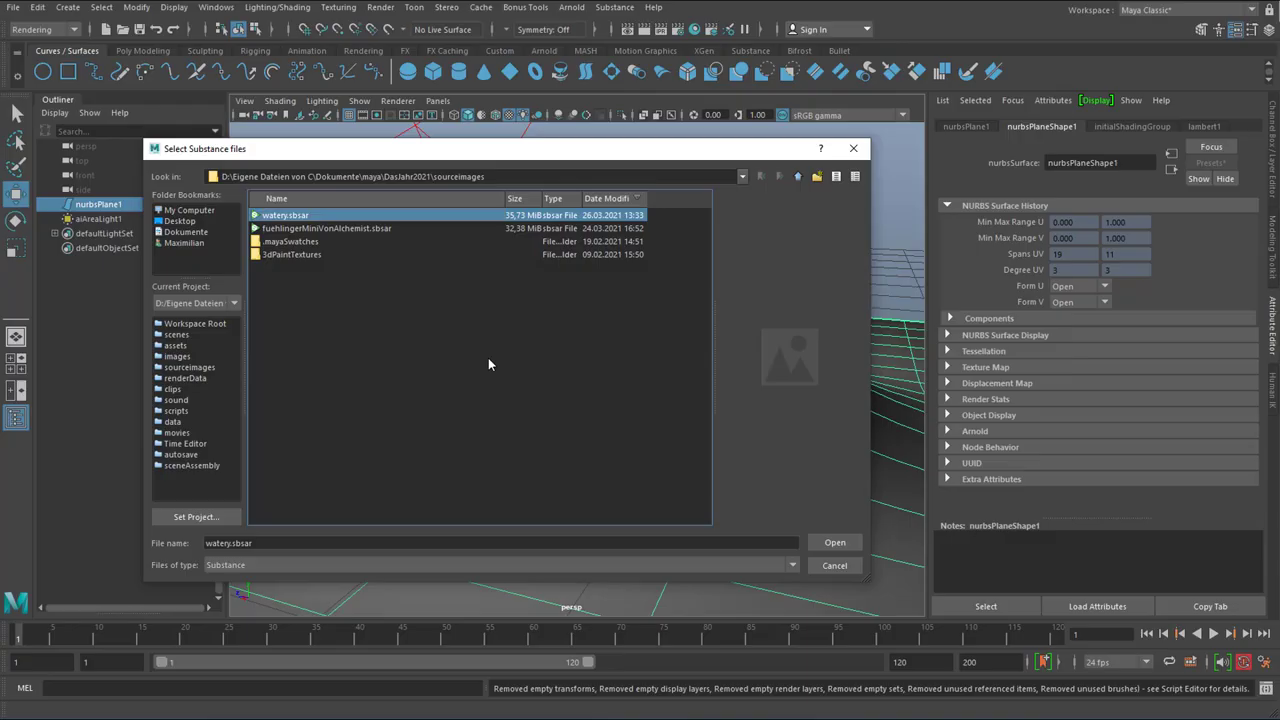
mouse_move(378, 288)
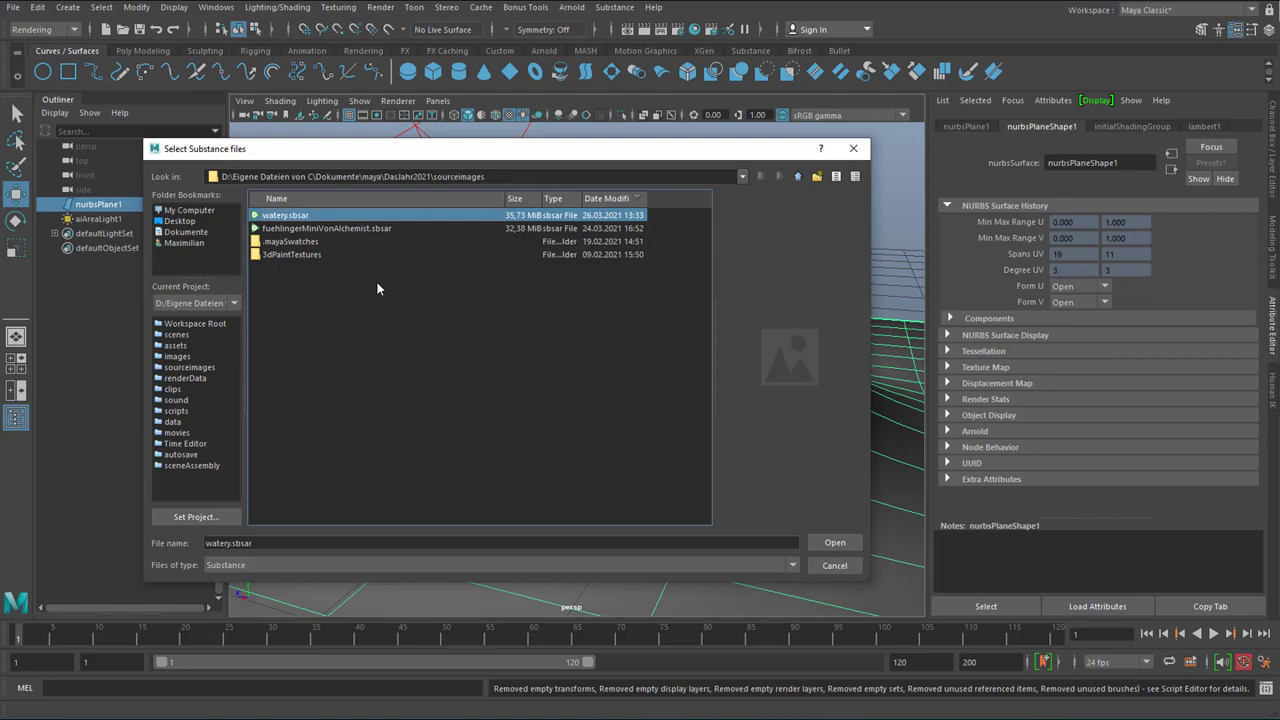
click(834, 540)
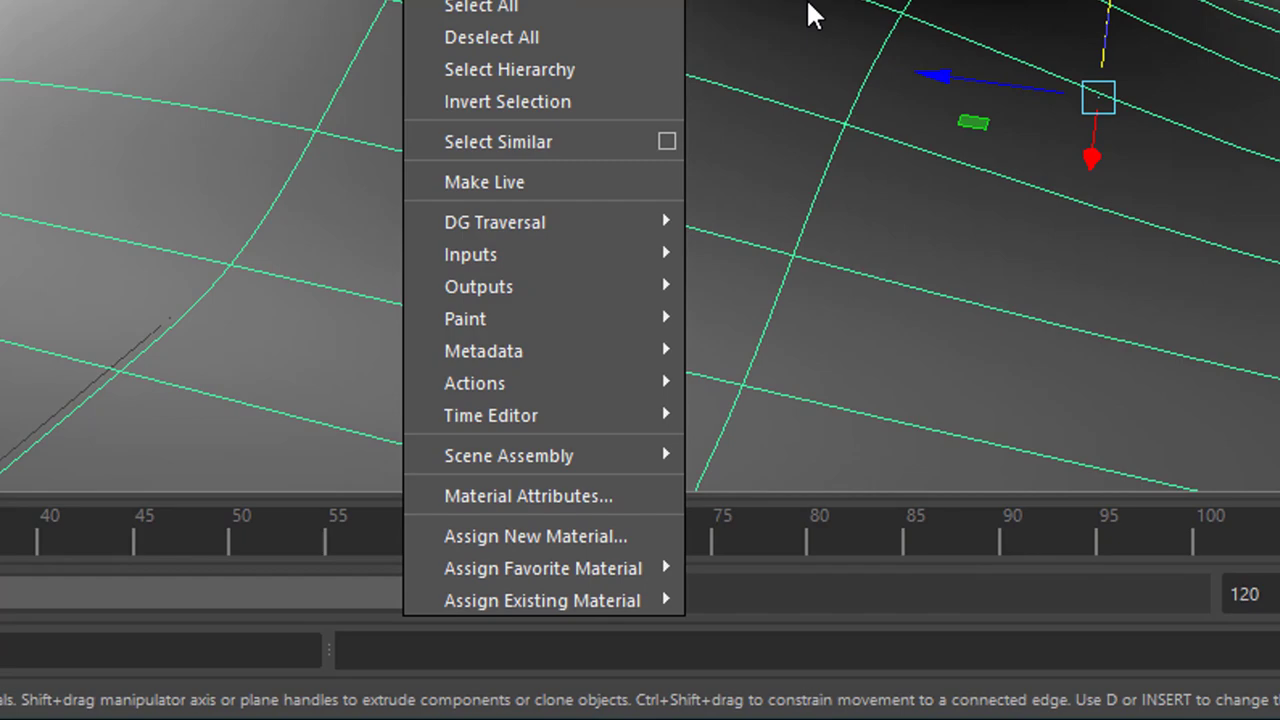
- Show the terrain's Material Attributes from the surface's marking menu
click(516, 496)
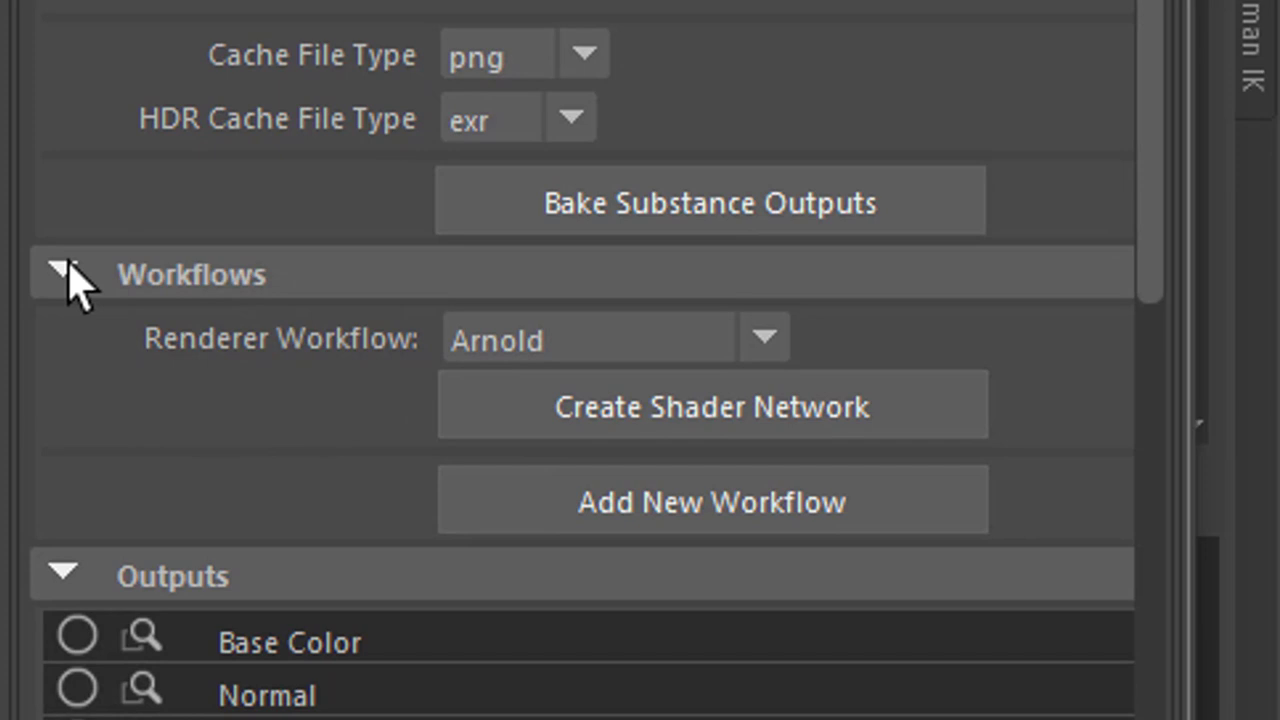
- Set the watery substance node's Renderer Workflow to Arnold and view its network in the Hypershade
click(764, 336)
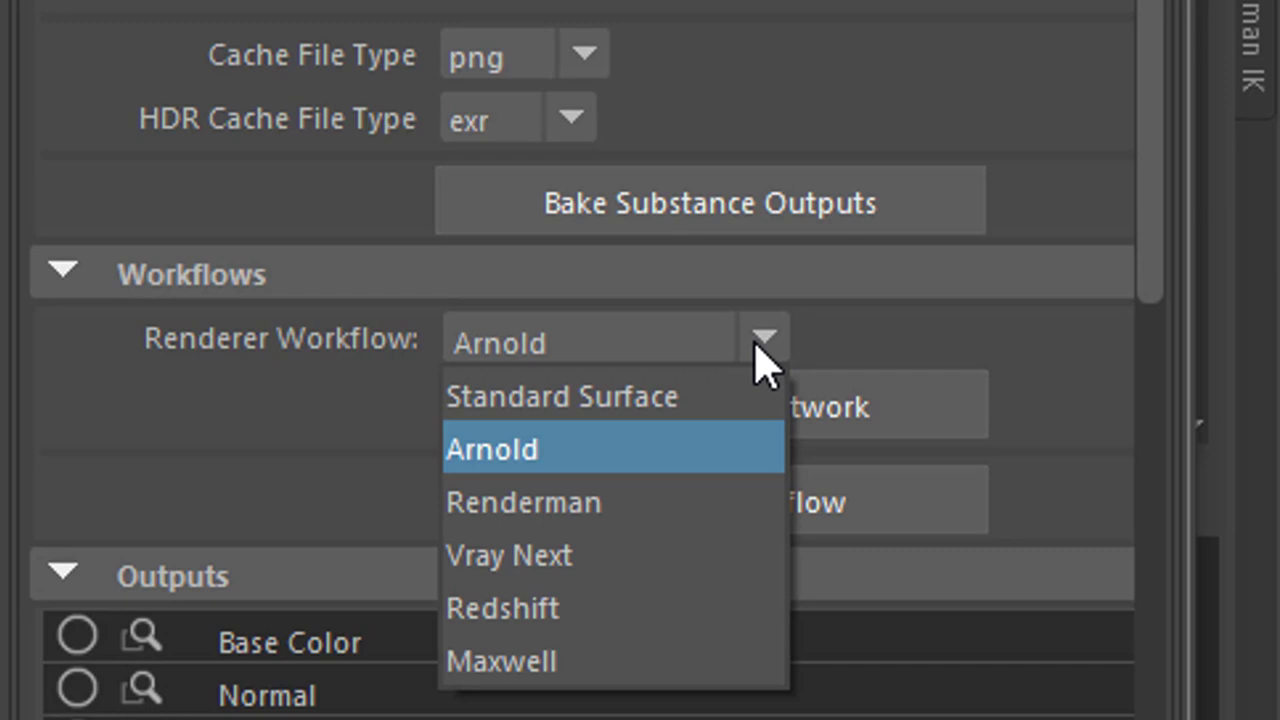
click(492, 448)
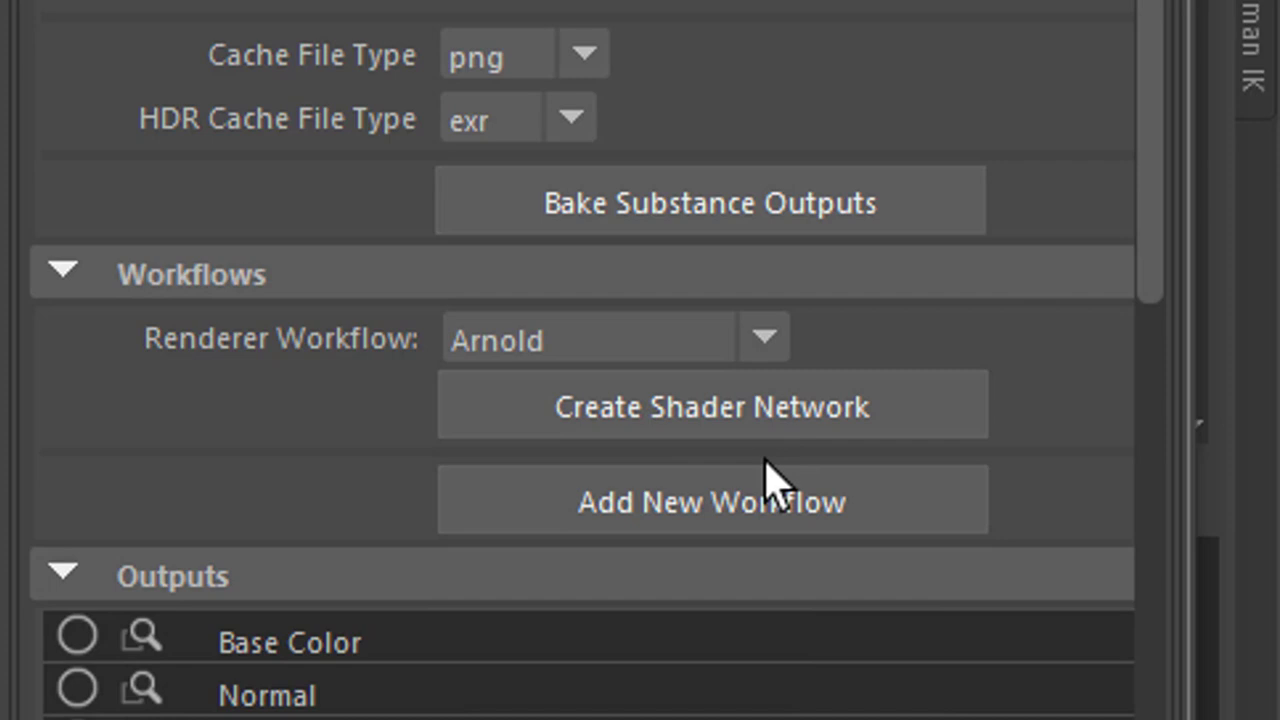
mouse_move(792, 608)
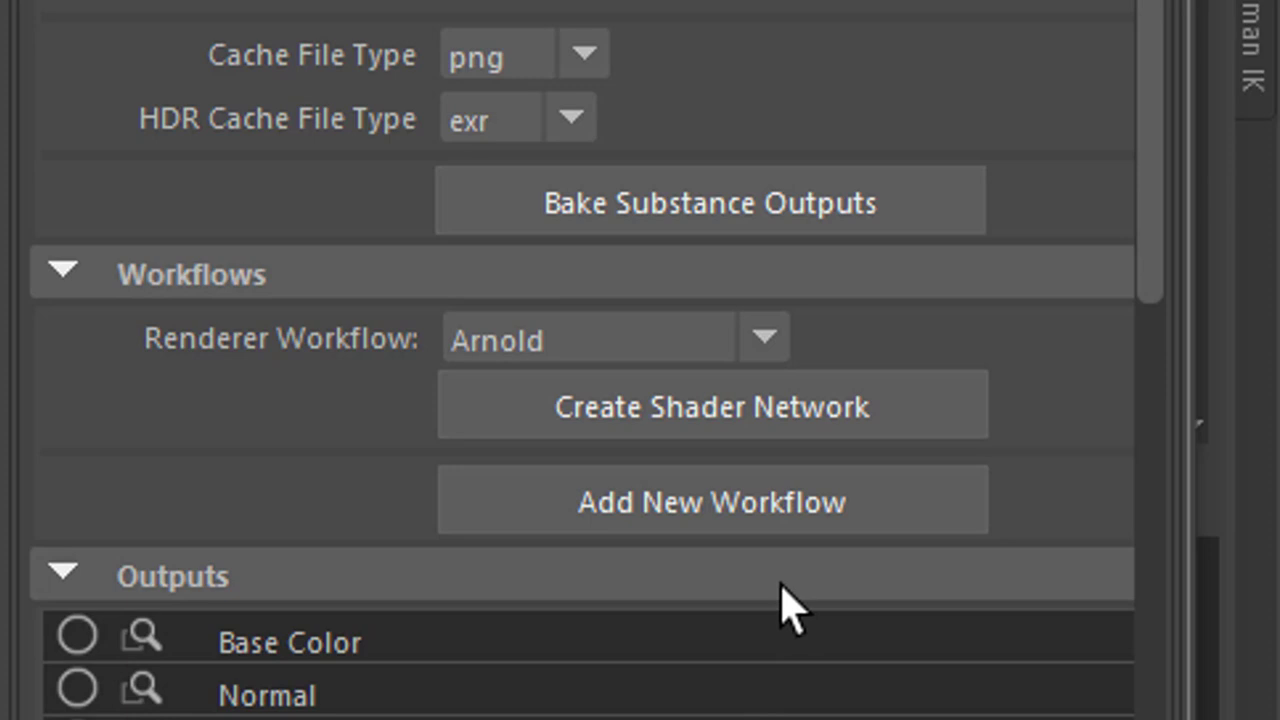
scroll(down, 3)
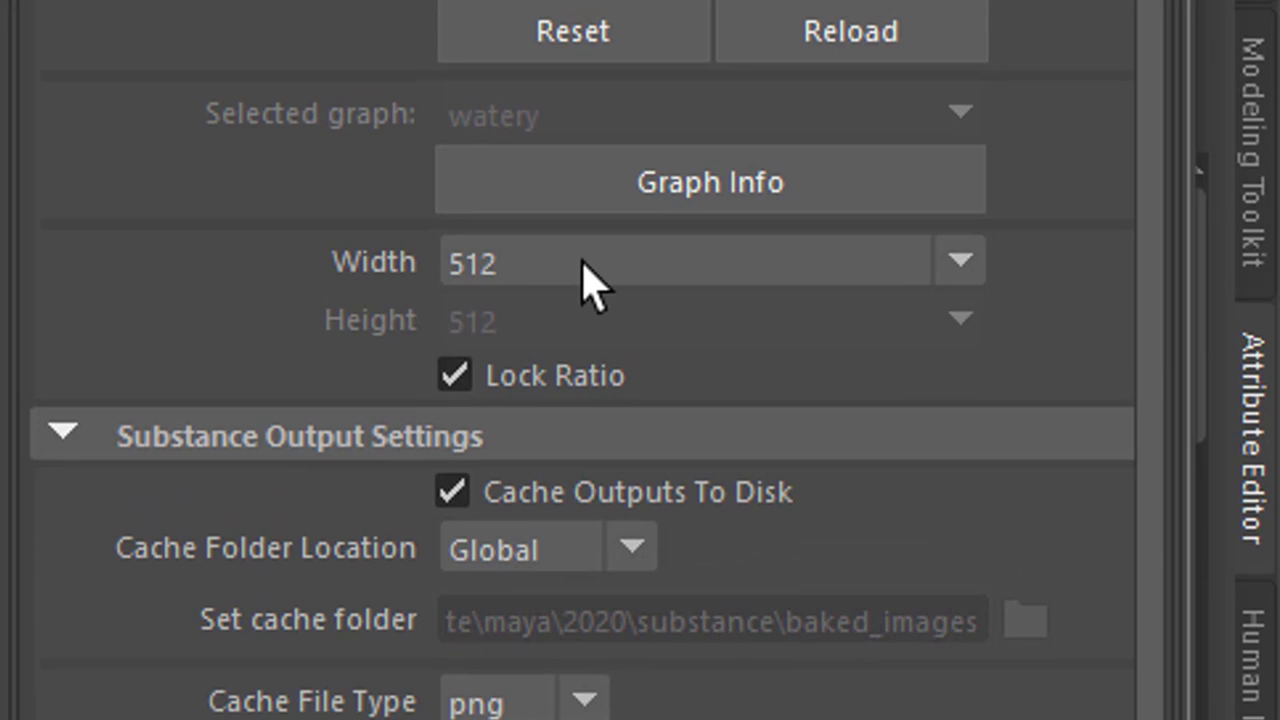
scroll(down, 3)
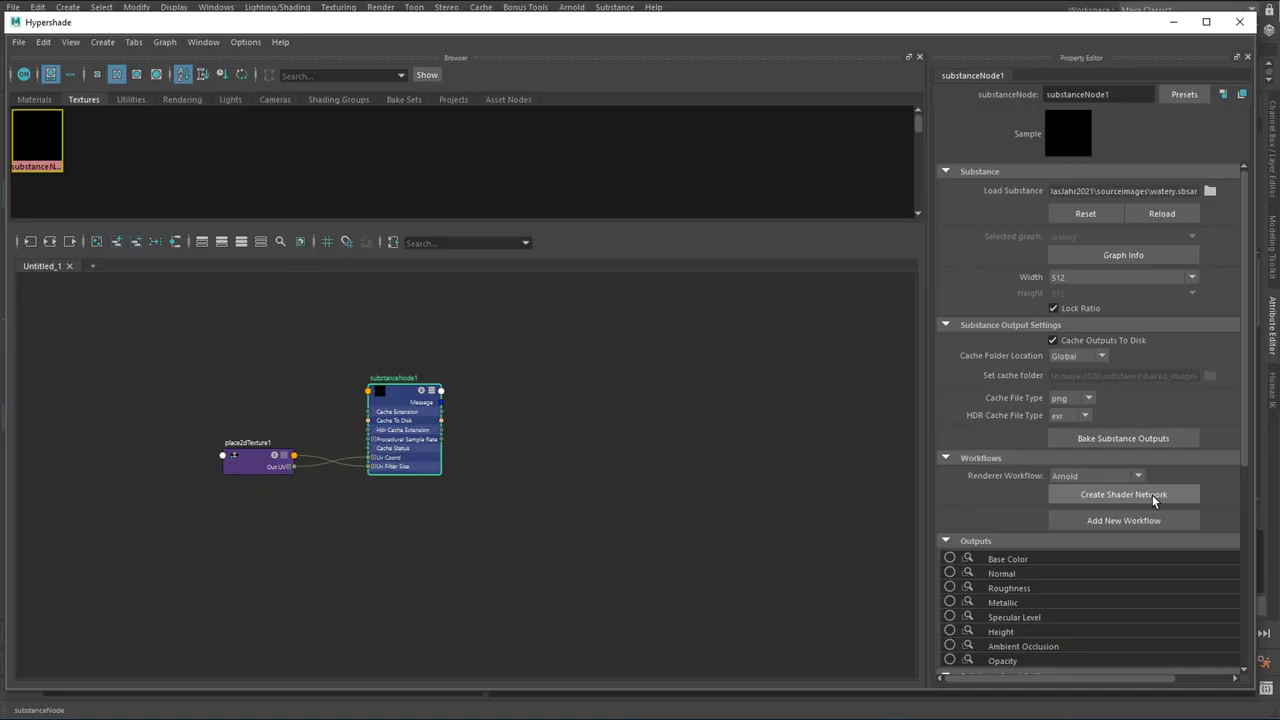
mouse_move(252, 472)
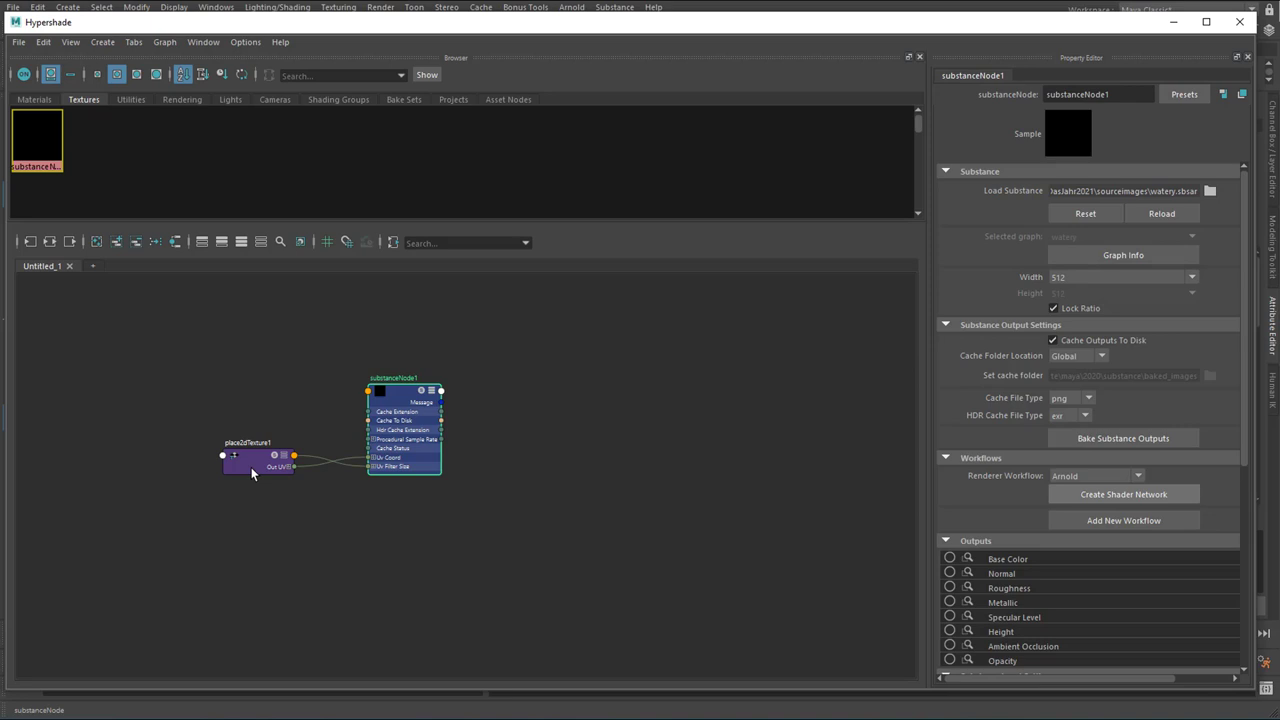
- Create the Arnold shader network from the watery substance node
click(1124, 494)
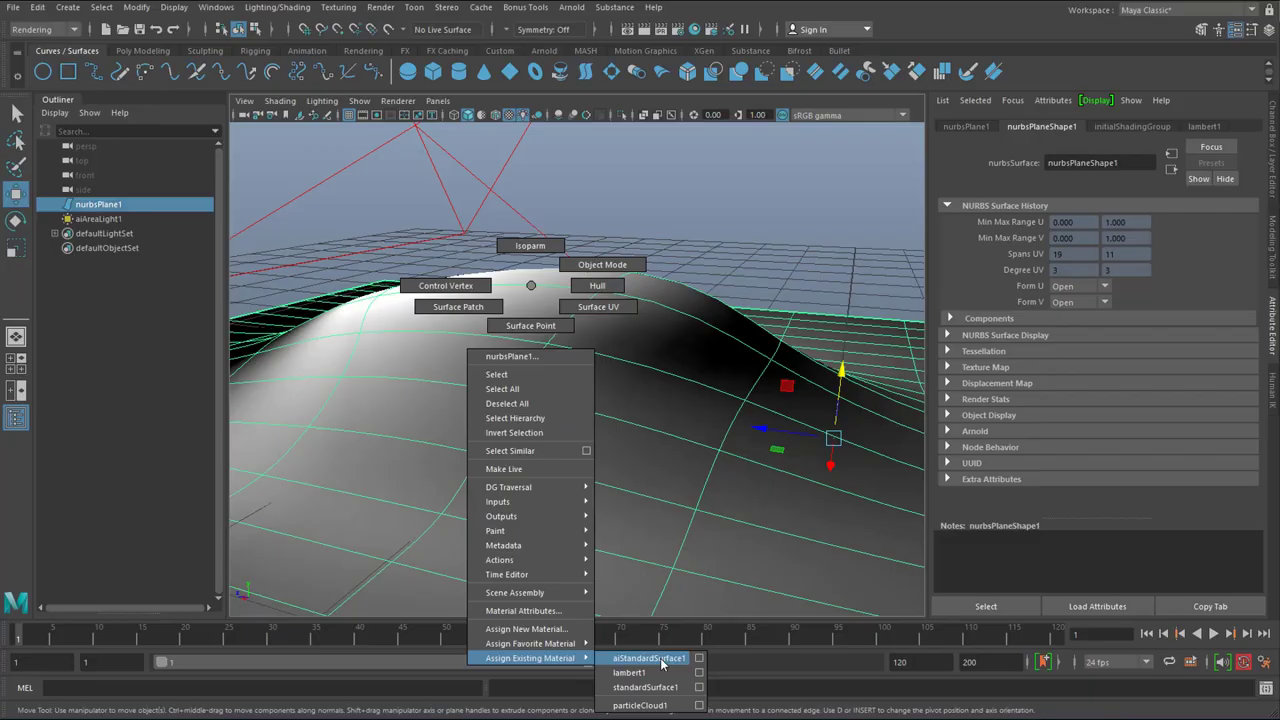
click(648, 658)
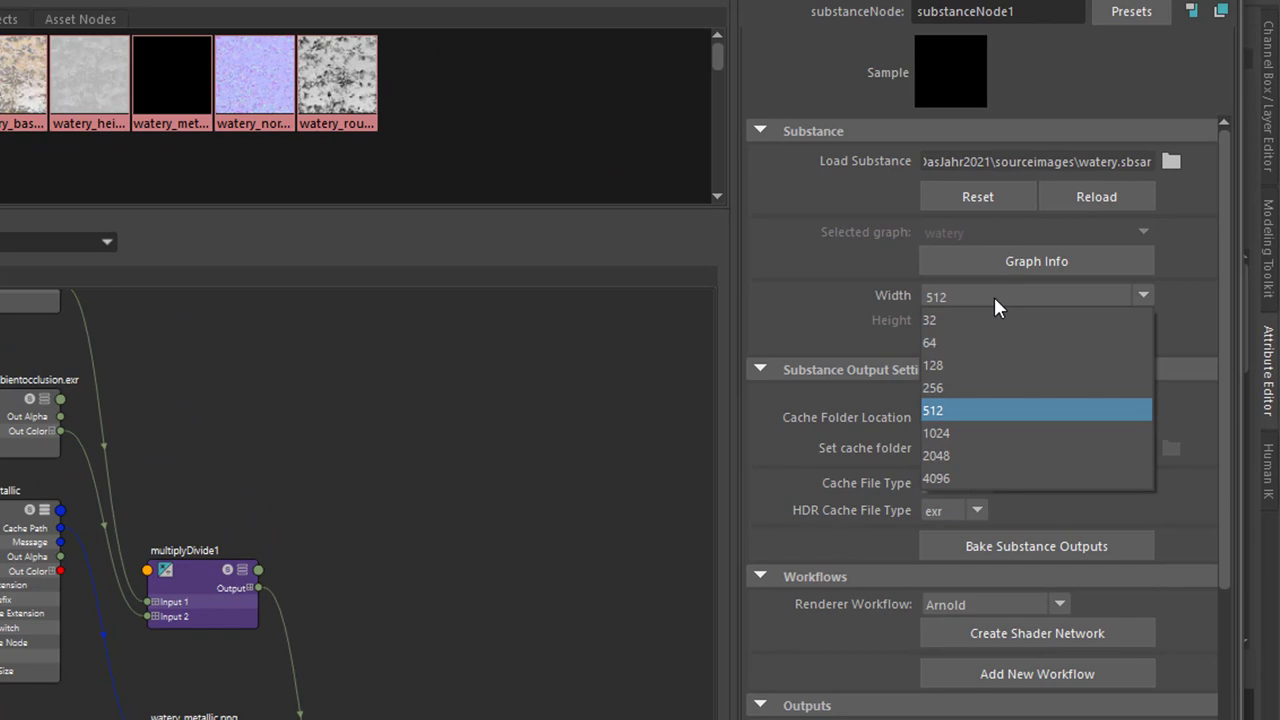
- Choose a new Width resolution for the watery substance's output textures
click(936, 456)
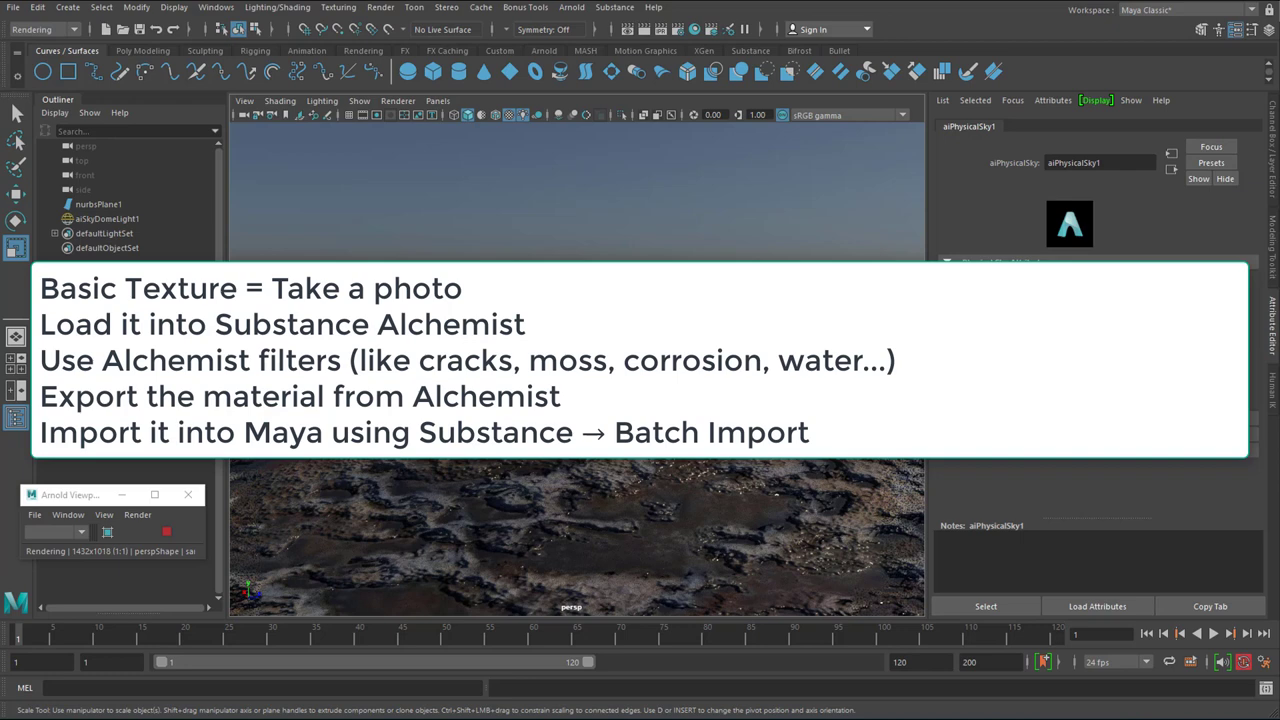
- Reveal the Substance plug-in menu with its Batch Import command
click(614, 8)
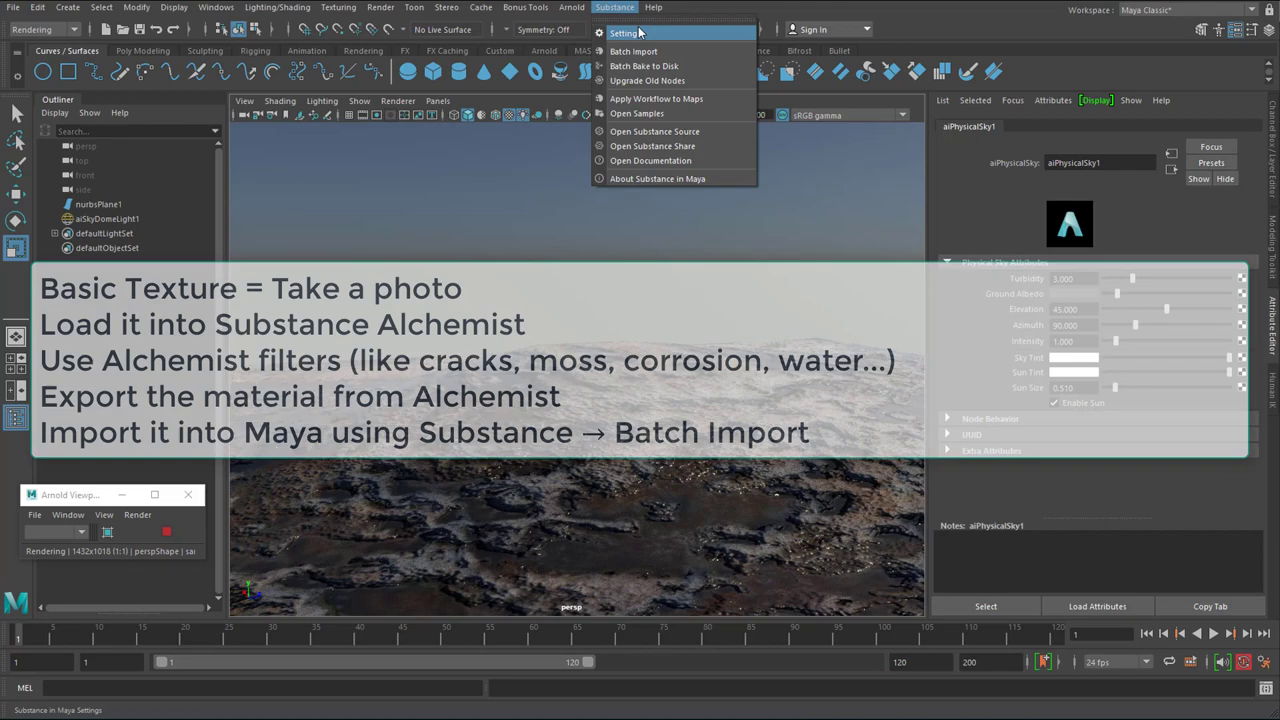